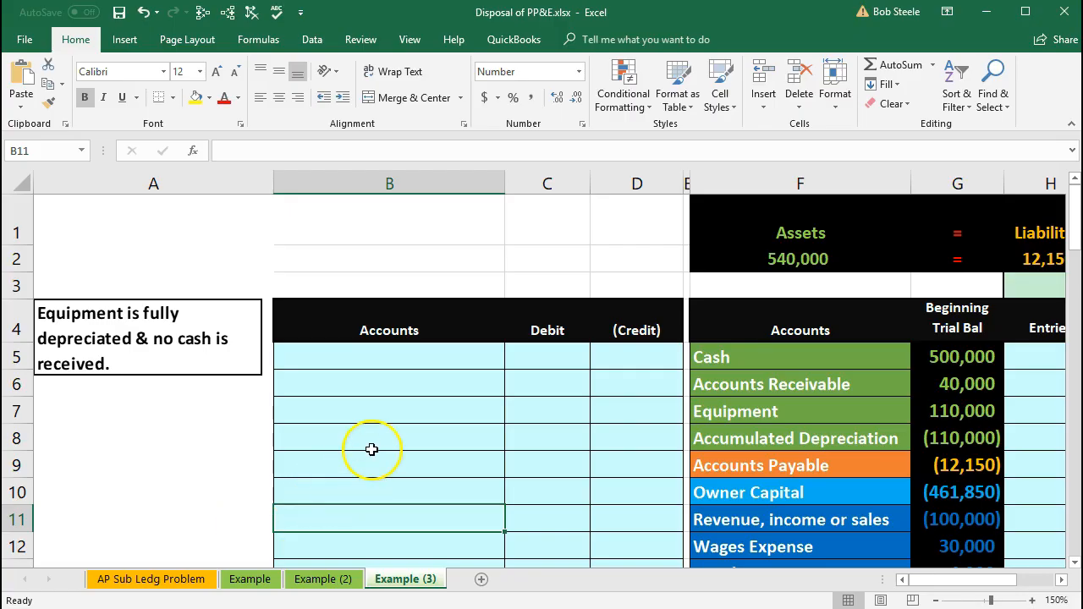
Review the worksheet's Net Income total, Equipment balance and Accumulated Depreciation Entries cell.
{"action": "left_click", "coordinate": [372, 450]}
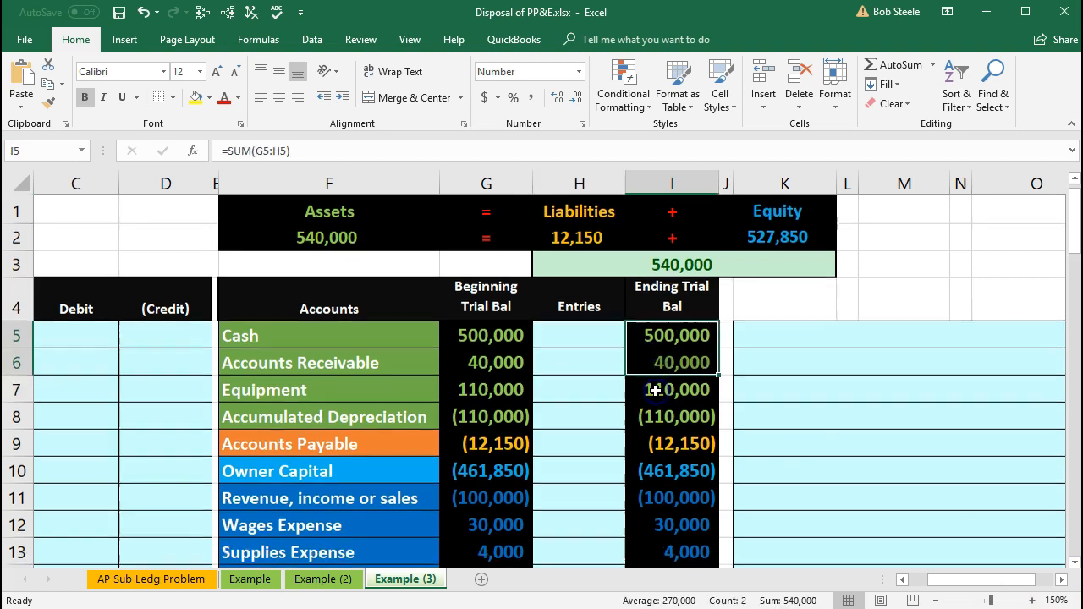
{"action": "scroll", "scroll_direction": "down", "scroll_amount": 3}
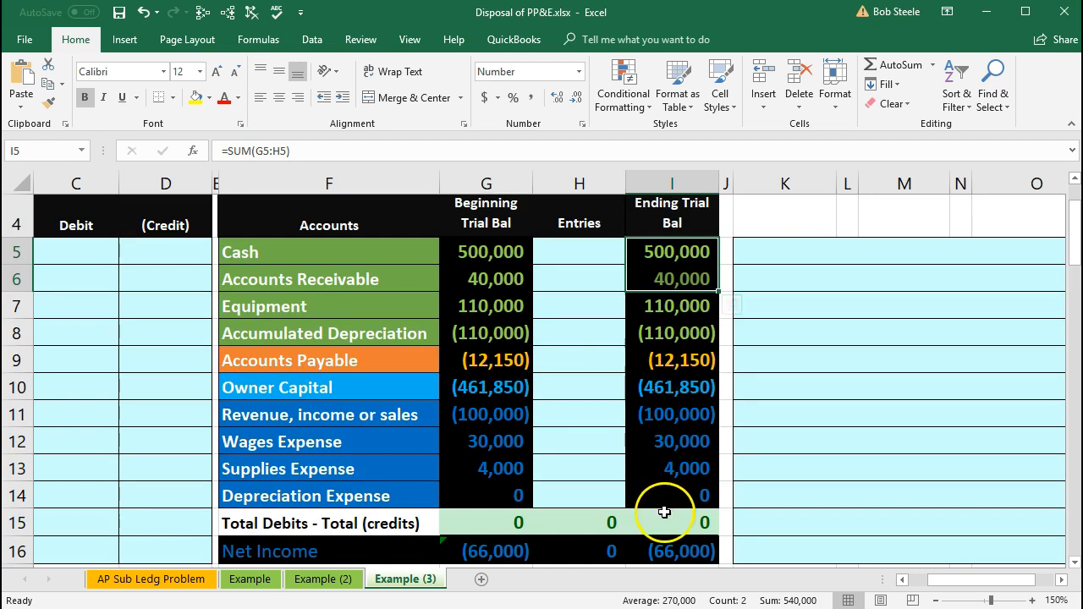
{"action": "left_click", "coordinate": [673, 552]}
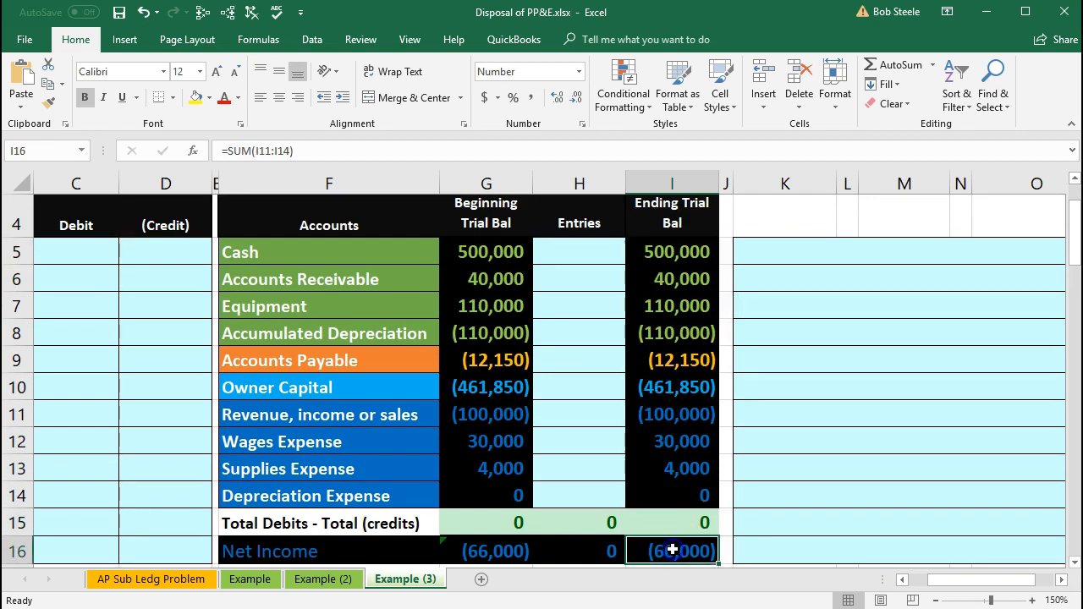
{"action": "mouse_move", "coordinate": [941, 586]}
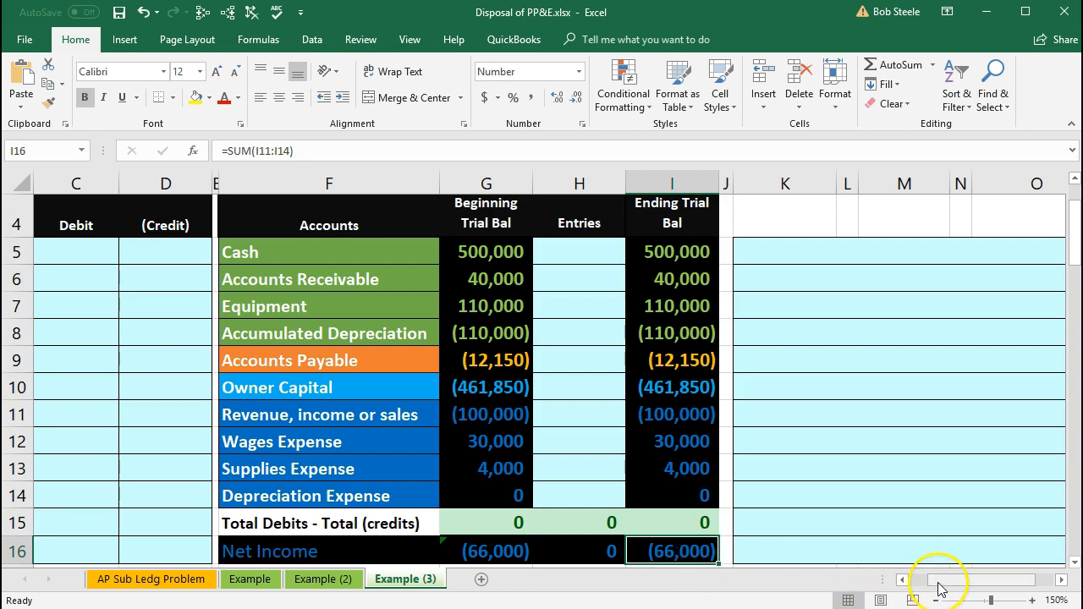
{"action": "scroll", "scroll_direction": "left", "scroll_amount": 3}
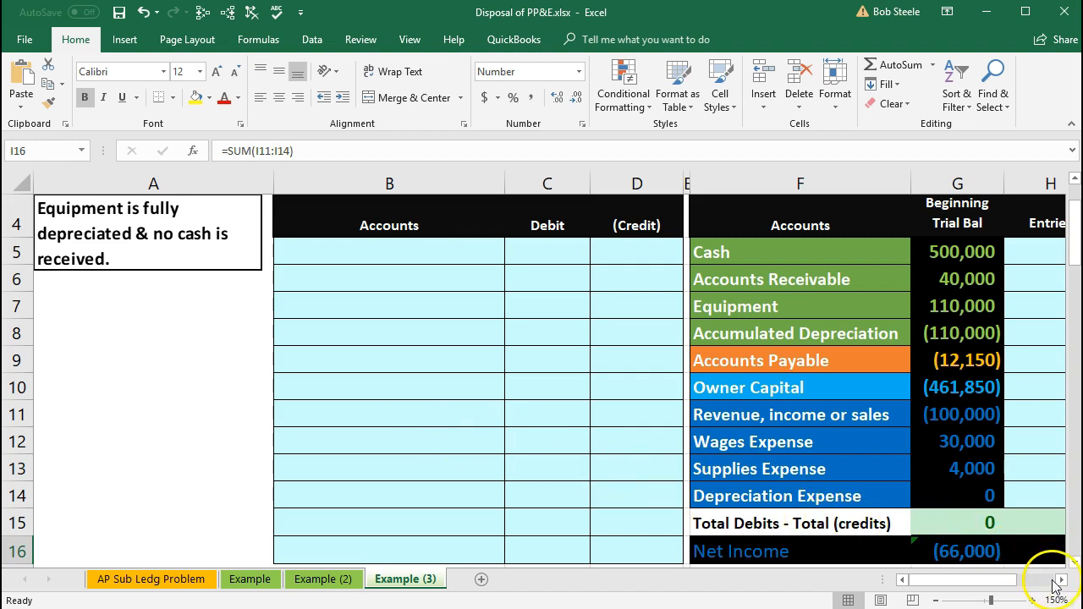
{"action": "scroll", "scroll_direction": "right", "scroll_amount": 3}
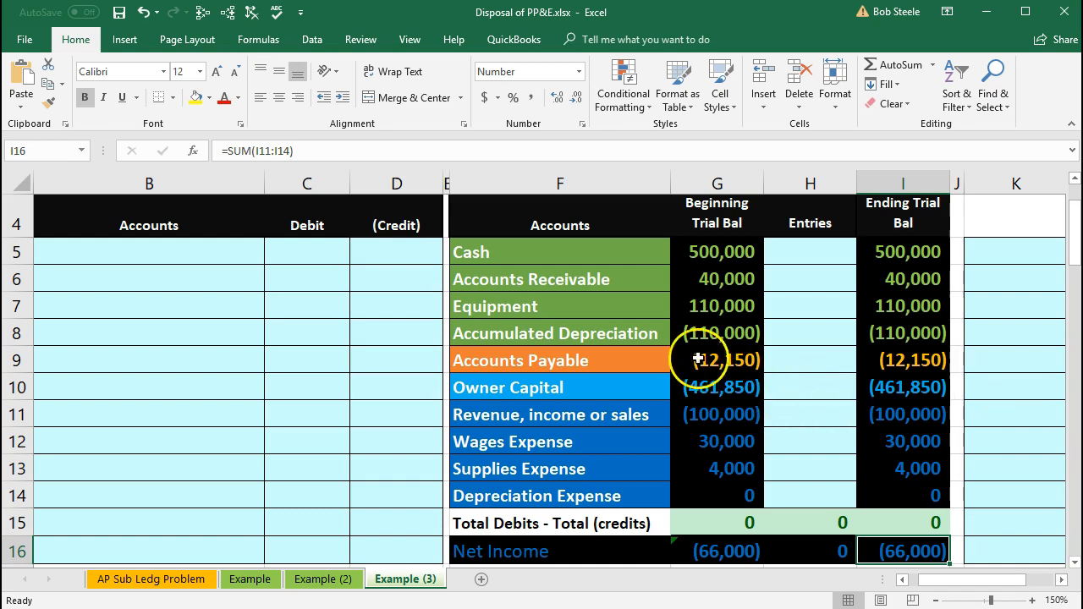
{"action": "mouse_move", "coordinate": [636, 306]}
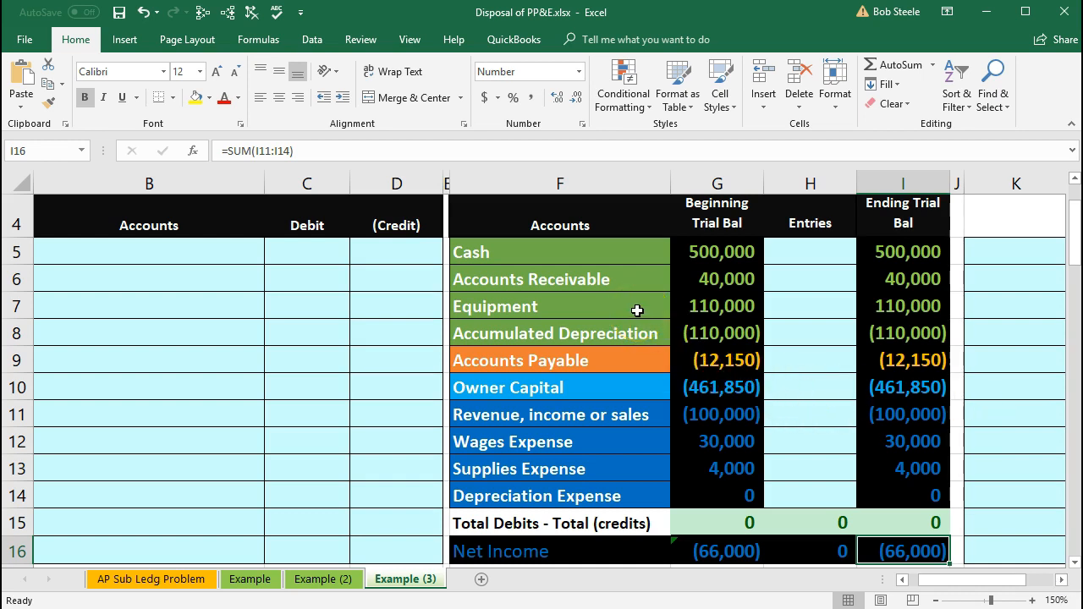
{"action": "left_click", "coordinate": [559, 306]}
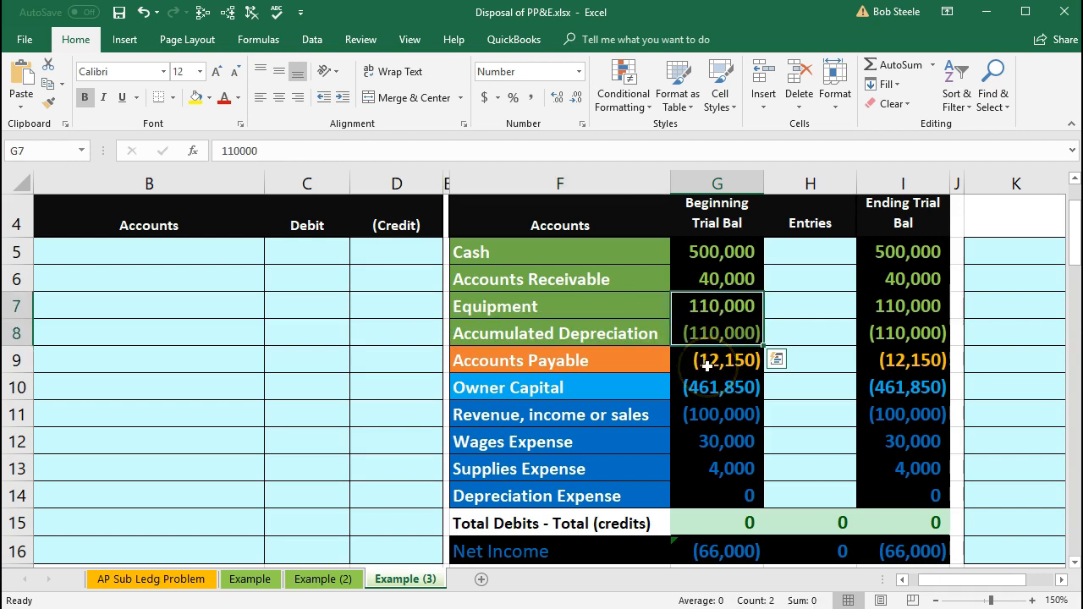
{"action": "mouse_move", "coordinate": [777, 320]}
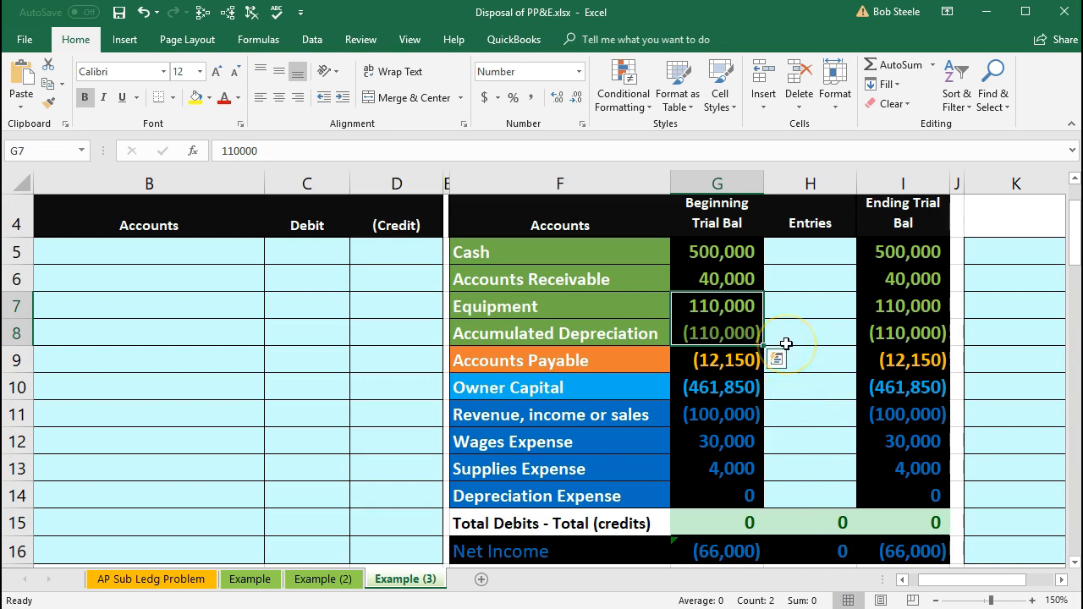
{"action": "left_click", "coordinate": [808, 331]}
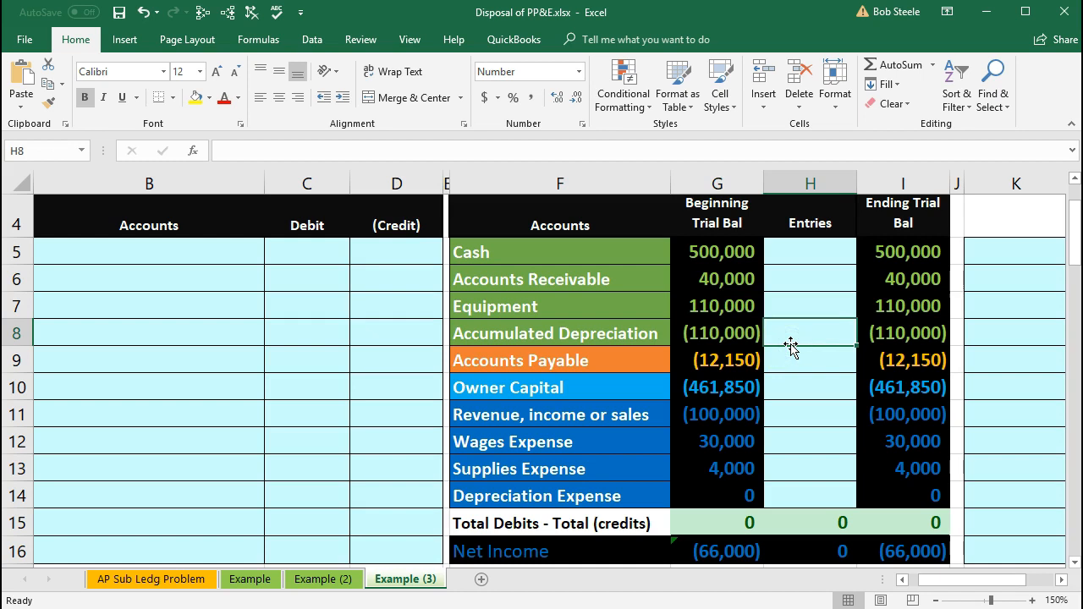
{"action": "mouse_move", "coordinate": [787, 348]}
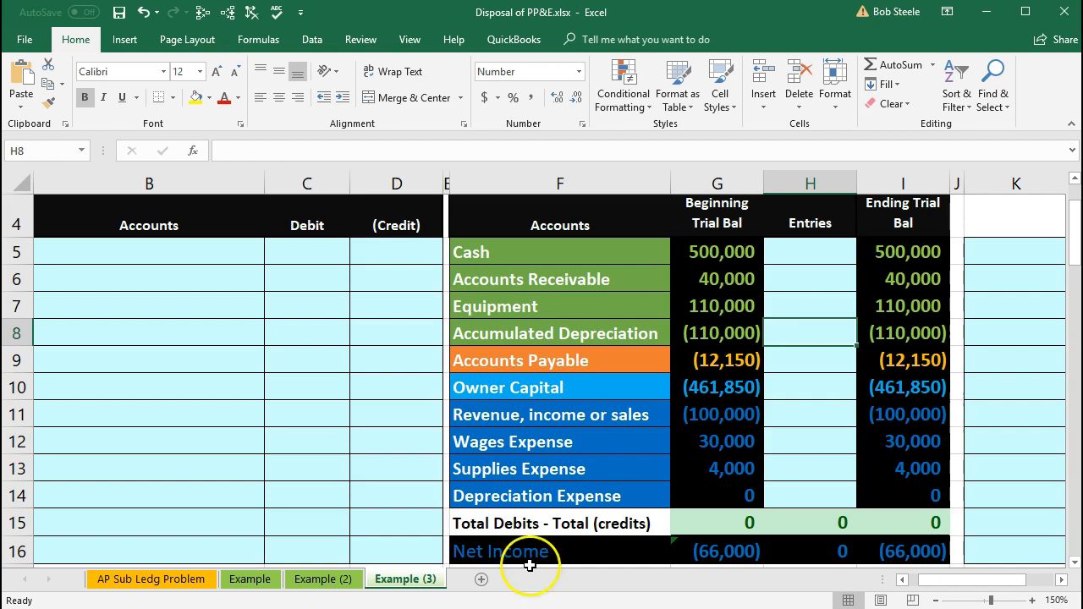
{"action": "mouse_move", "coordinate": [249, 516]}
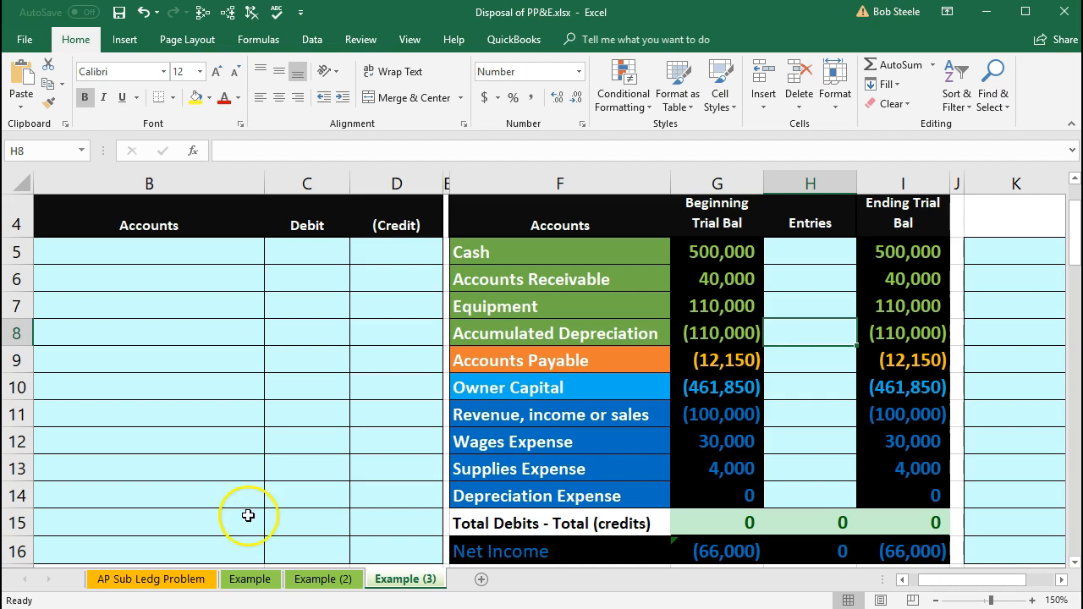
Inspect the Equipment row: account name, 110,000 beginning balance and its Entries cell.
{"action": "left_click", "coordinate": [558, 304]}
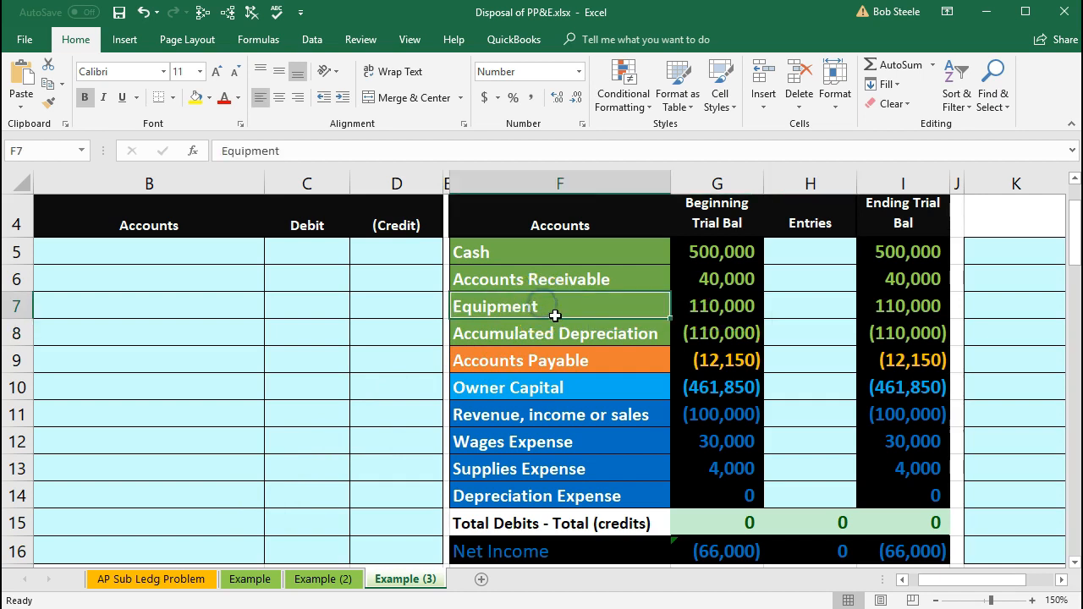
{"action": "mouse_move", "coordinate": [606, 307]}
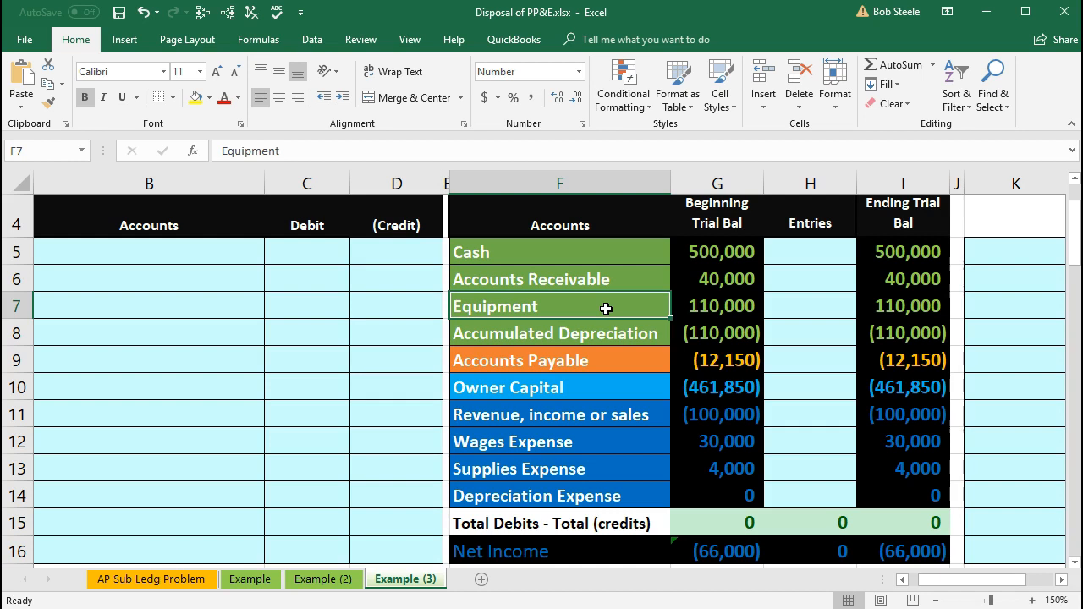
{"action": "left_click", "coordinate": [718, 305]}
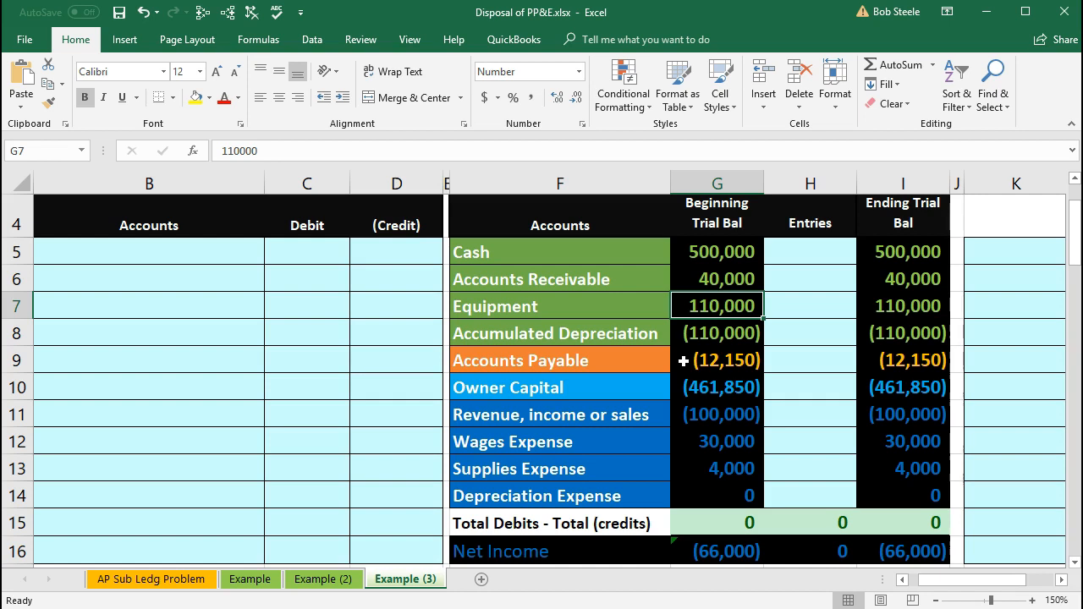
{"action": "left_click", "coordinate": [809, 306]}
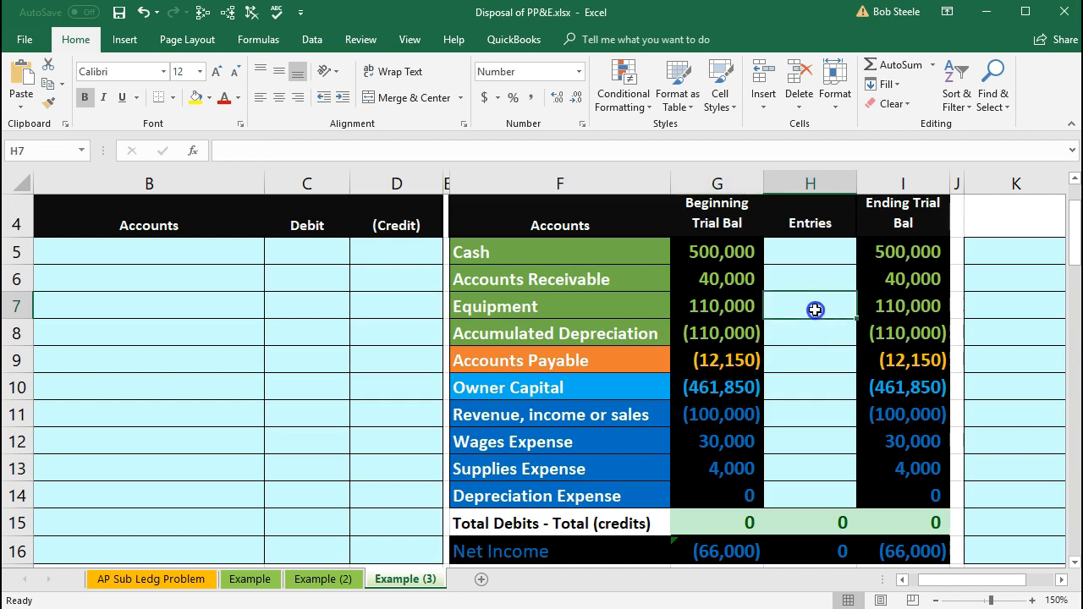
{"action": "mouse_move", "coordinate": [814, 308]}
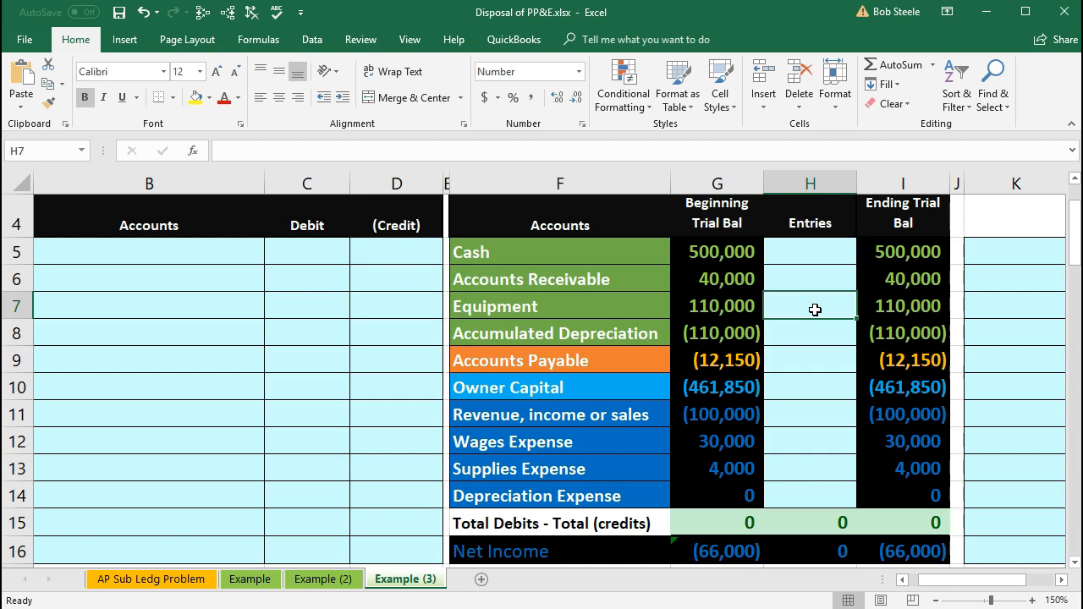
{"action": "left_click", "coordinate": [718, 304]}
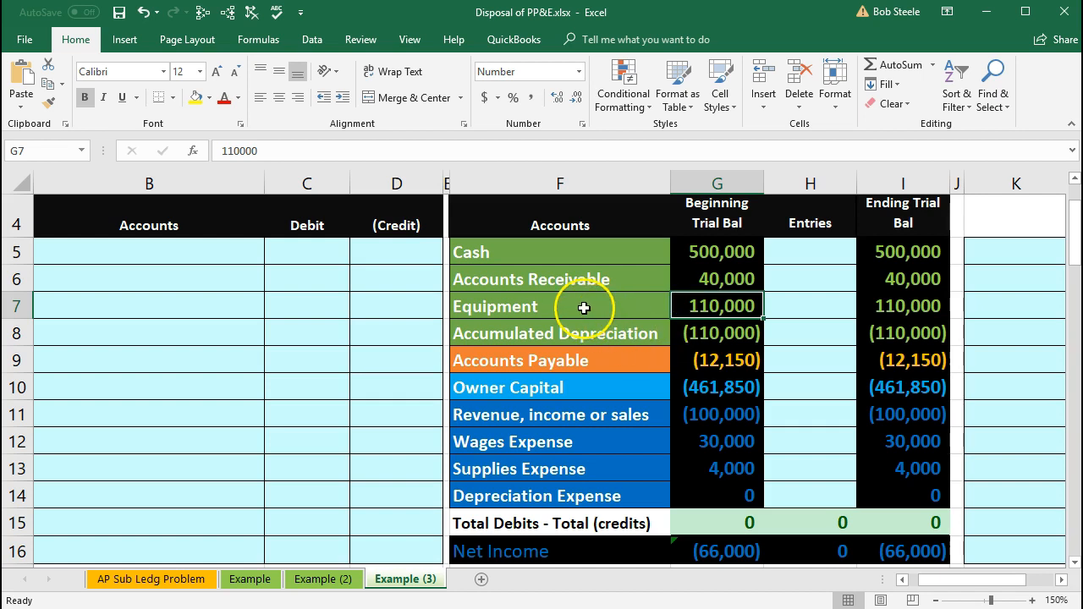
{"action": "left_click", "coordinate": [584, 306]}
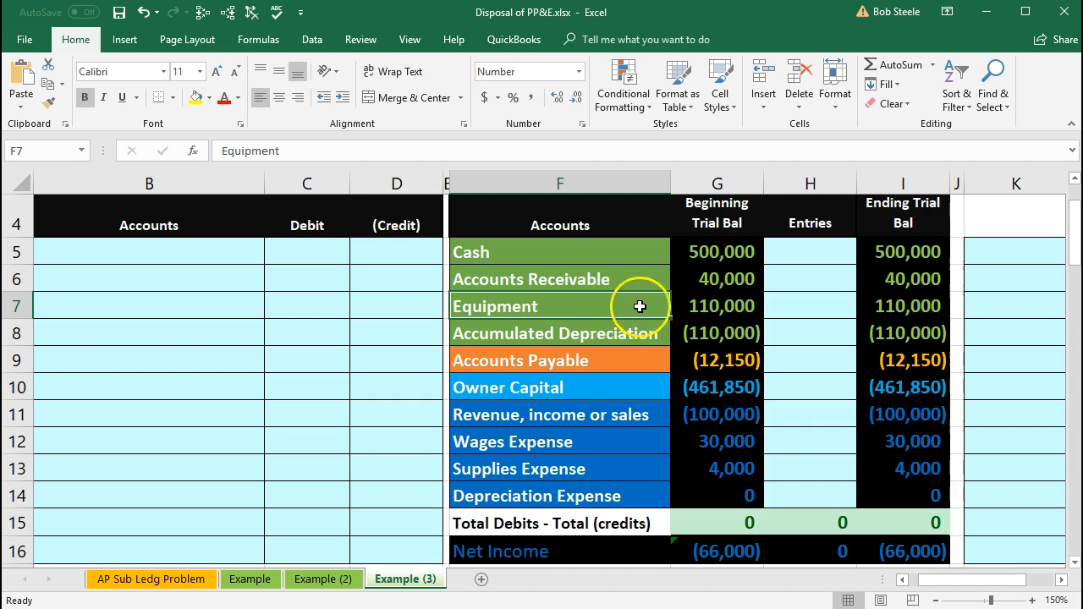
{"action": "left_click", "coordinate": [718, 304]}
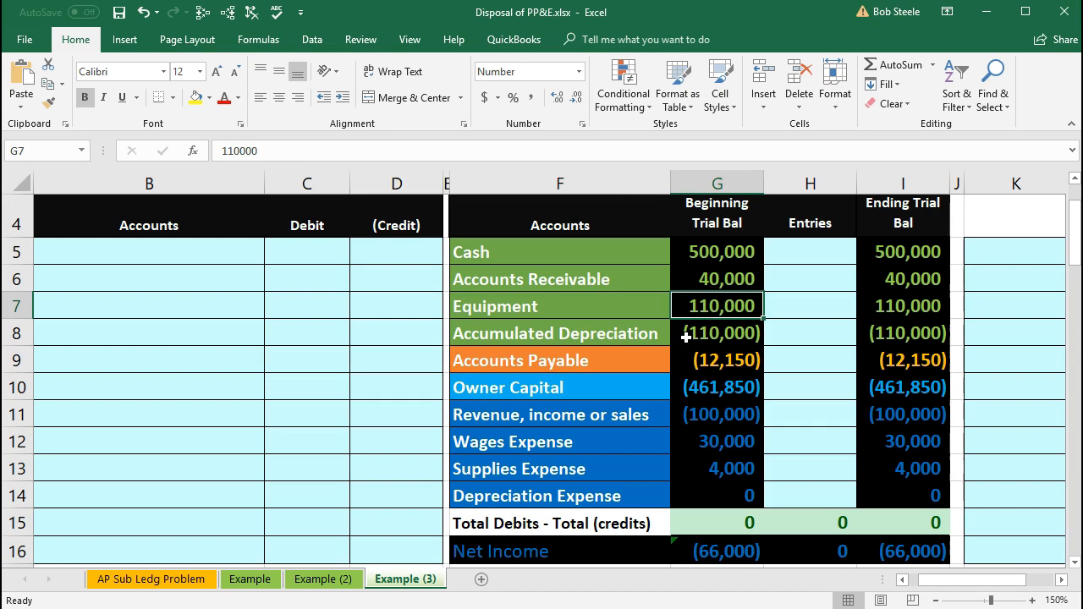
{"action": "mouse_move", "coordinate": [675, 335]}
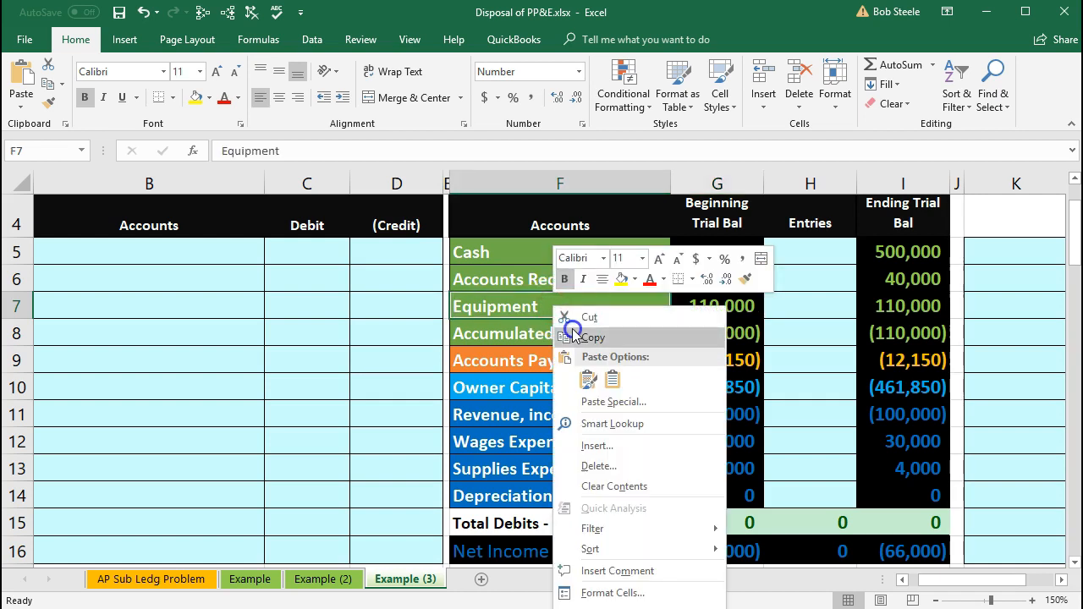
Paste Equipment as values into B6 and enter its (110,000) credit in D6.
{"action": "left_click", "coordinate": [145, 277]}
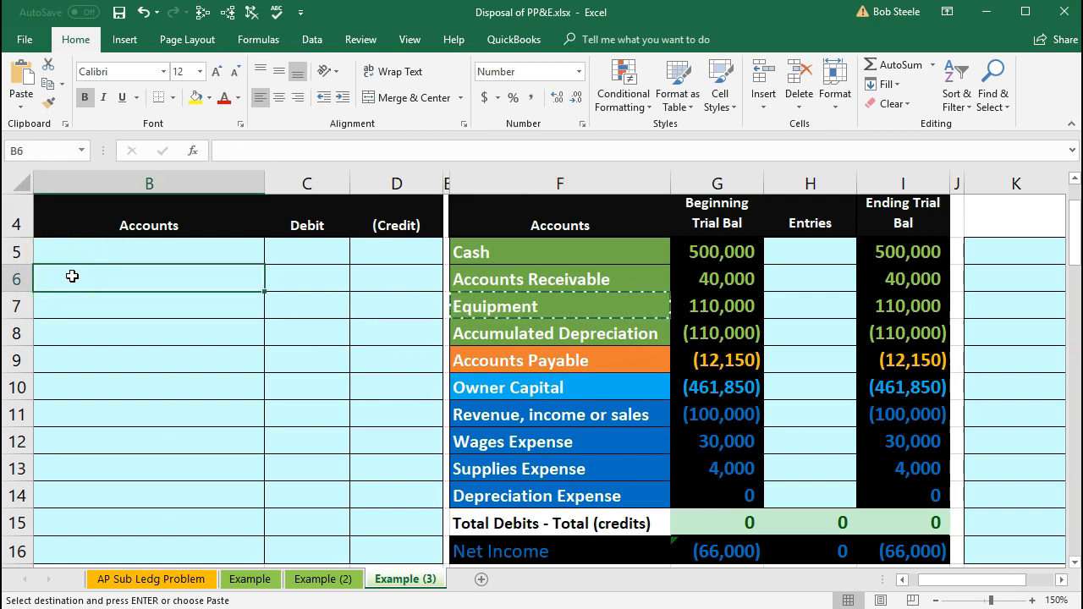
{"action": "right_click", "coordinate": [71, 278]}
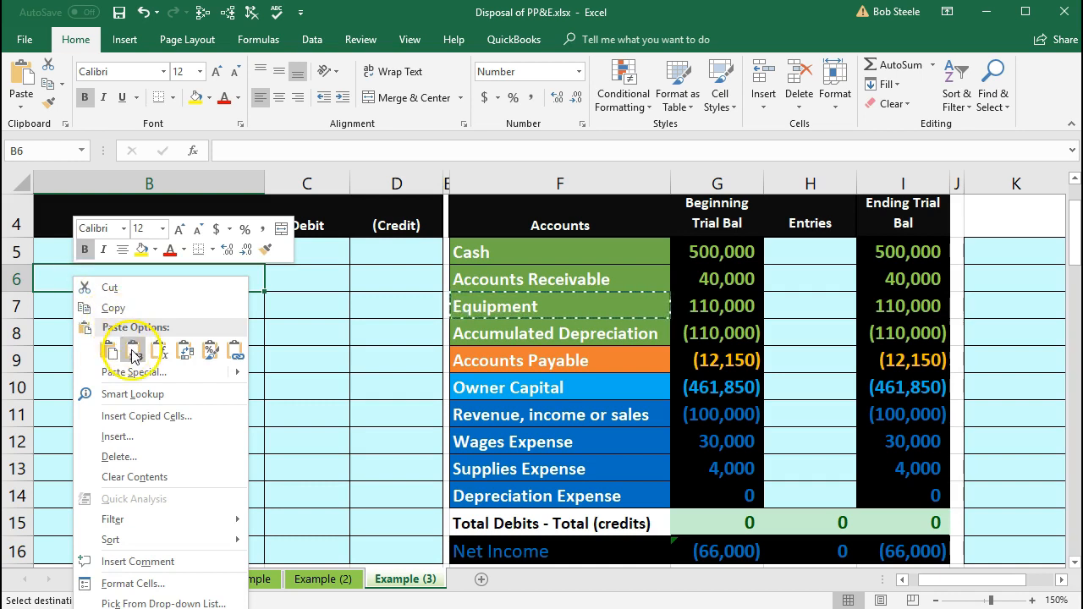
{"action": "left_click", "coordinate": [112, 350]}
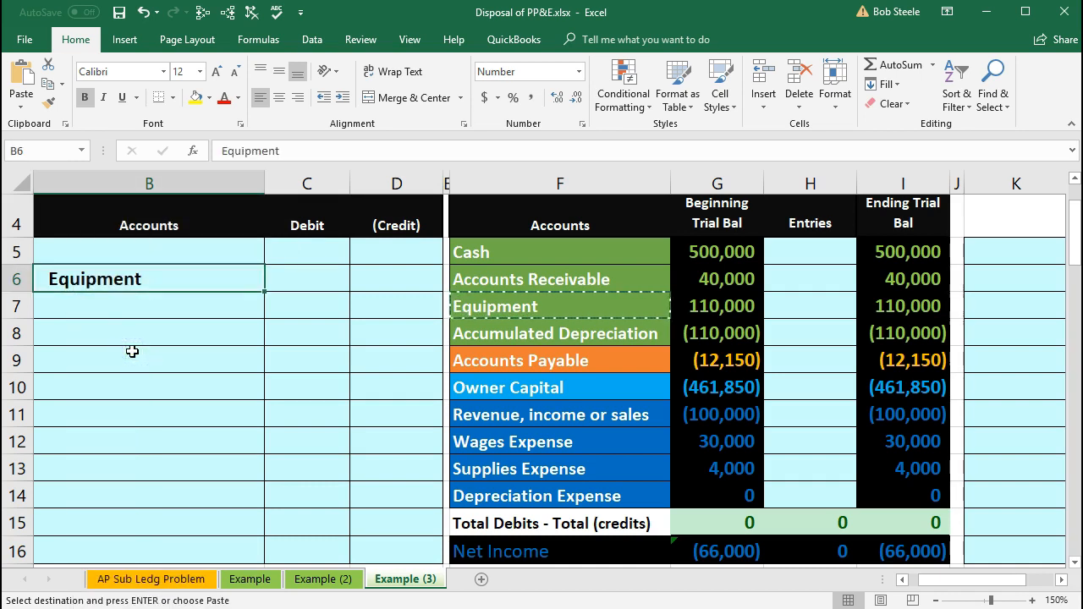
{"action": "left_click", "coordinate": [396, 278]}
{"action": "type", "text": "-"}
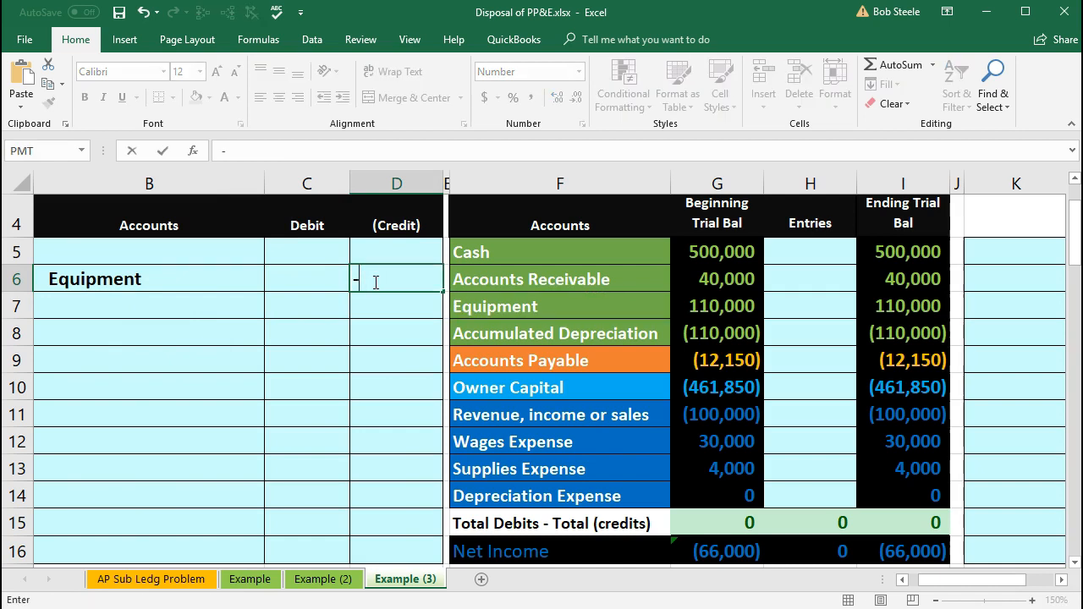
{"action": "type", "text": "110,000)"}
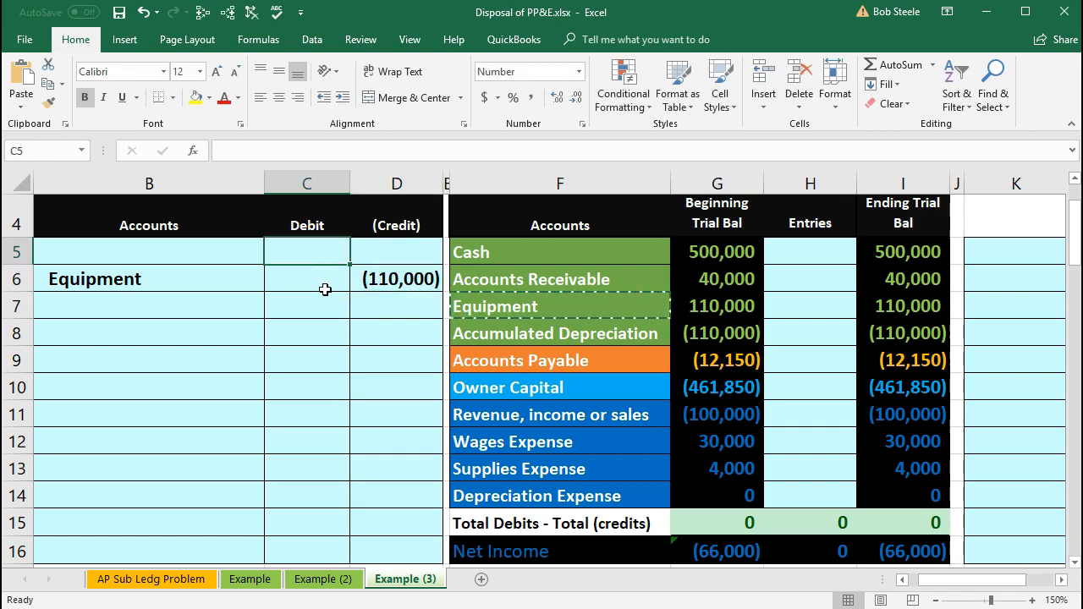
Enter the matching debit in C5 as =-D6, giving 110,000.
{"action": "type", "text": "-"}
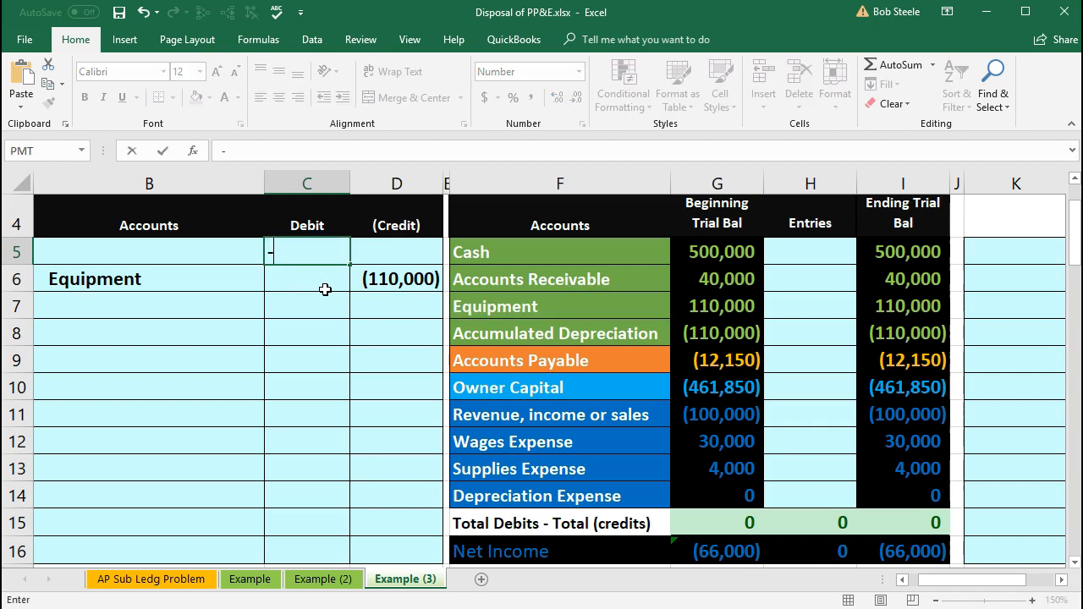
{"action": "left_click", "coordinate": [396, 277]}
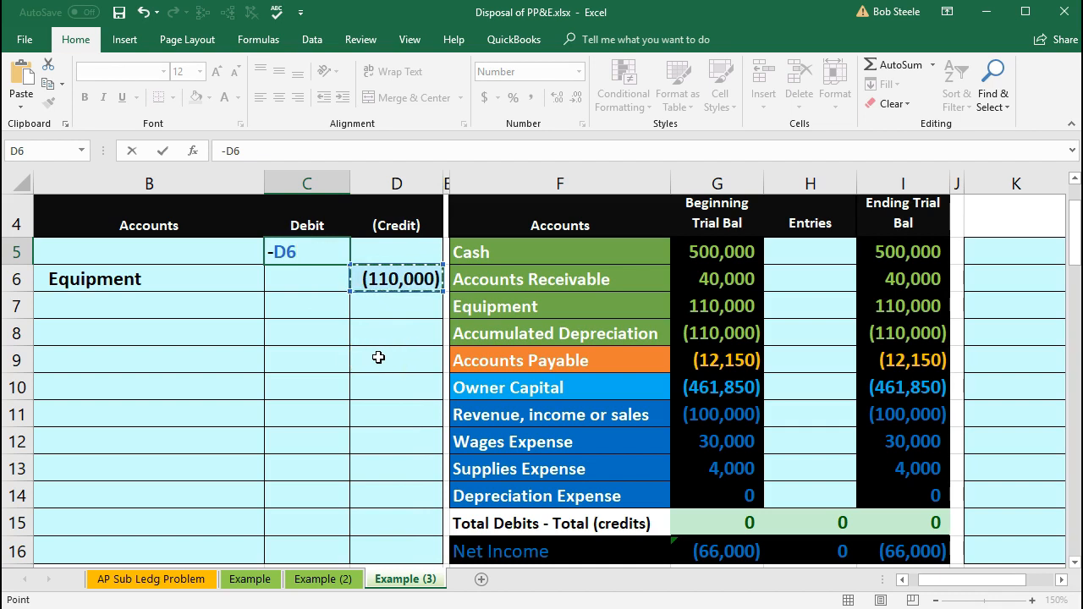
{"action": "key", "text": "Enter"}
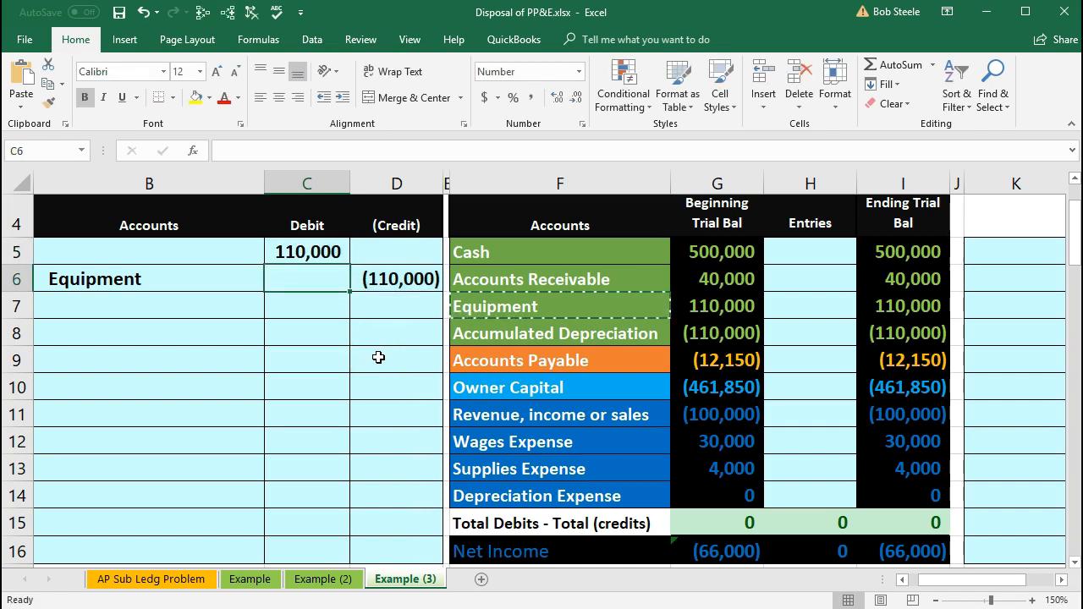
{"action": "left_click", "coordinate": [535, 339]}
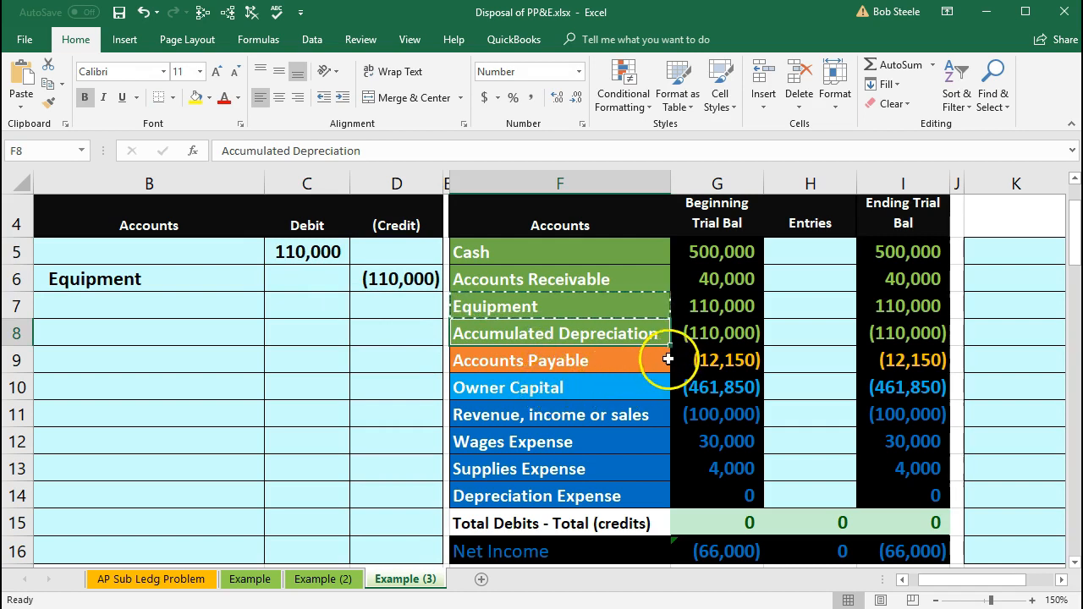
Paste Accumulated Depreciation from F8 as values into B5 to label the debit line.
{"action": "left_click", "coordinate": [717, 331]}
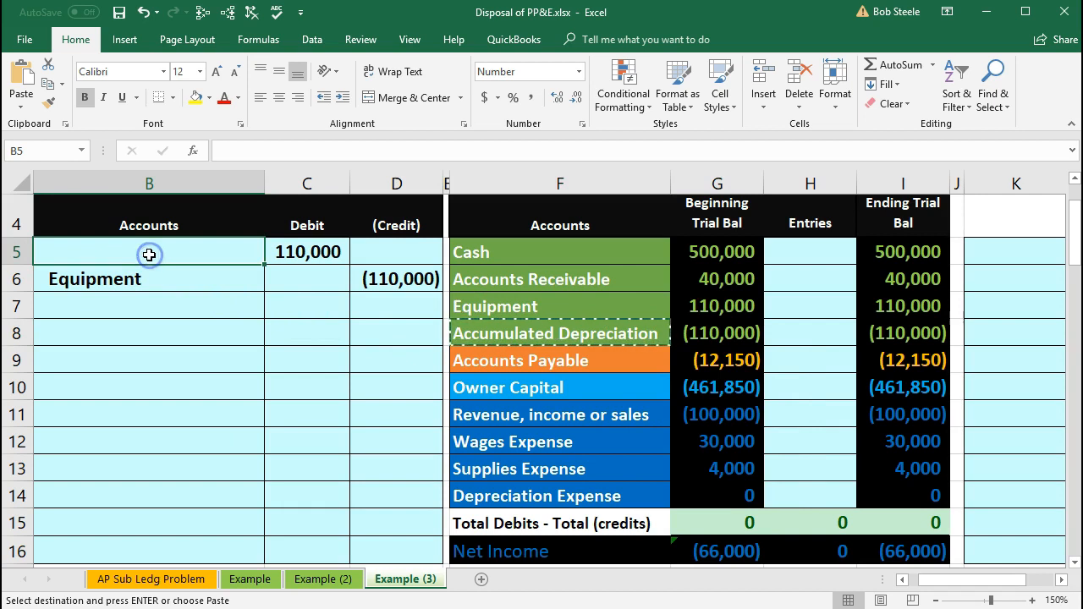
{"action": "right_click", "coordinate": [149, 254]}
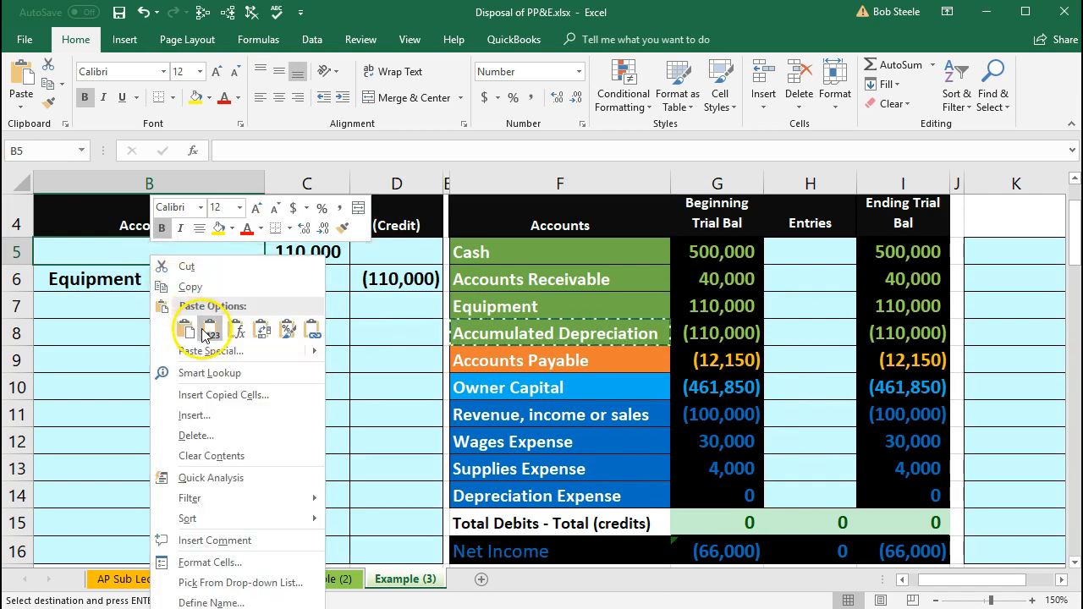
{"action": "left_click", "coordinate": [187, 330]}
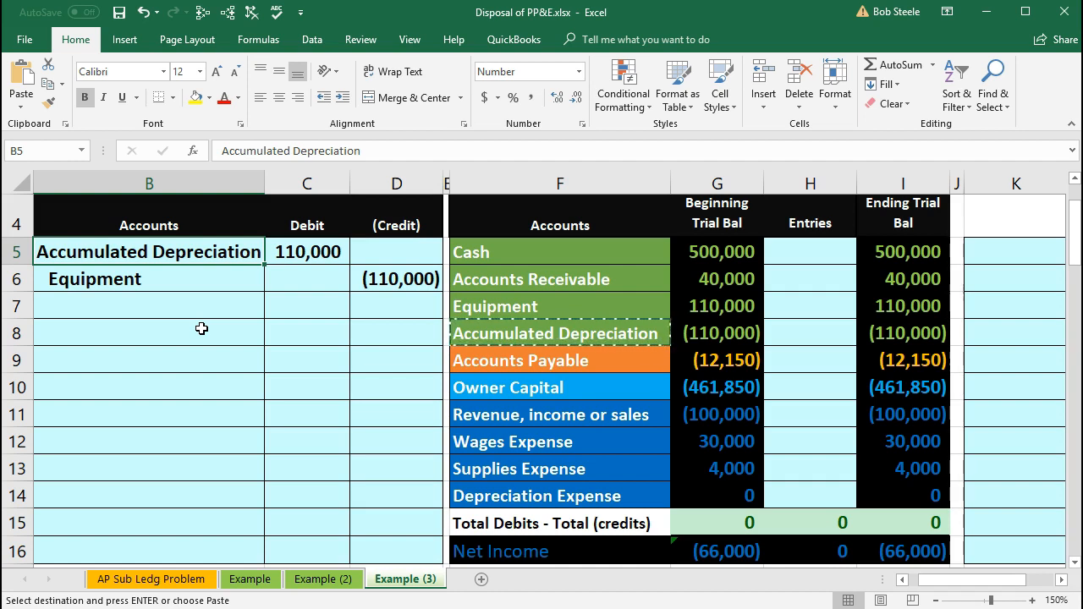
{"action": "mouse_move", "coordinate": [237, 349]}
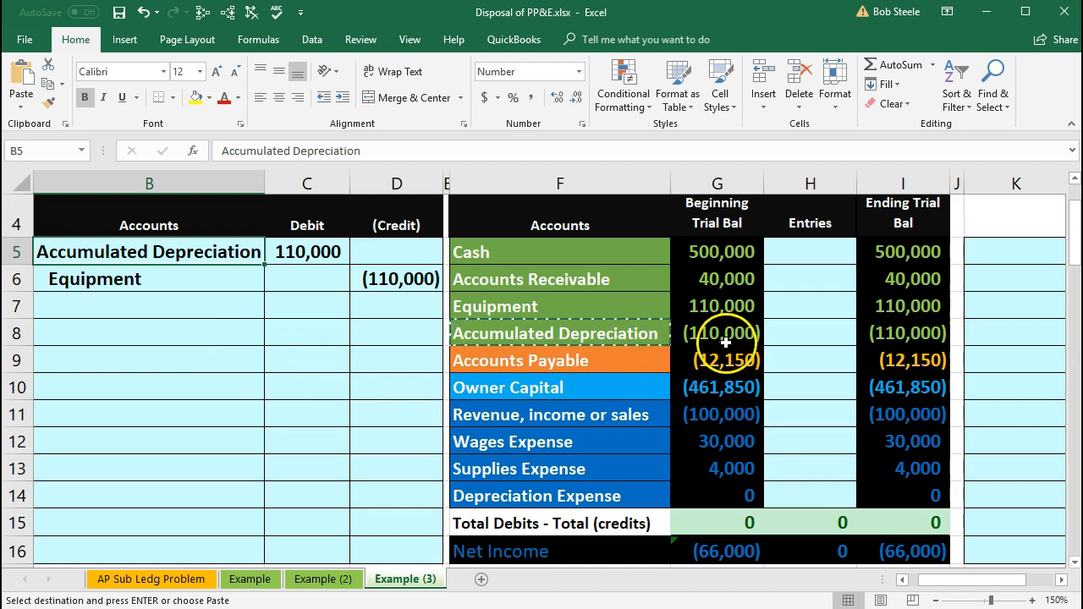
Link H8 to the C5 debit and H7 to the D6 credit, zeroing both ending balances.
{"action": "left_click", "coordinate": [802, 330]}
{"action": "type", "text": "="}
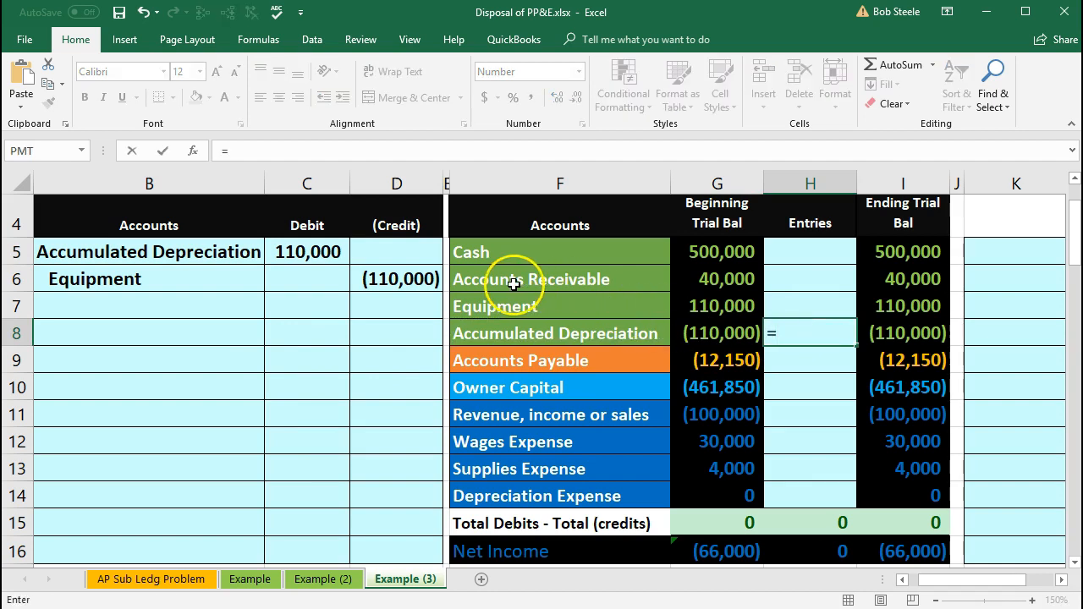
{"action": "mouse_move", "coordinate": [313, 251]}
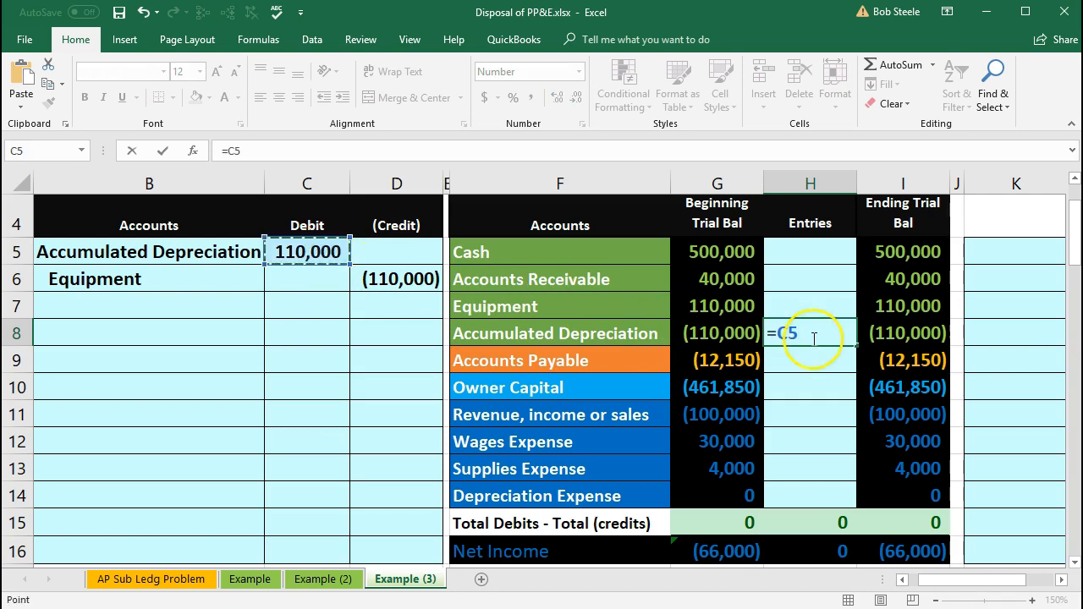
{"action": "mouse_move", "coordinate": [981, 342]}
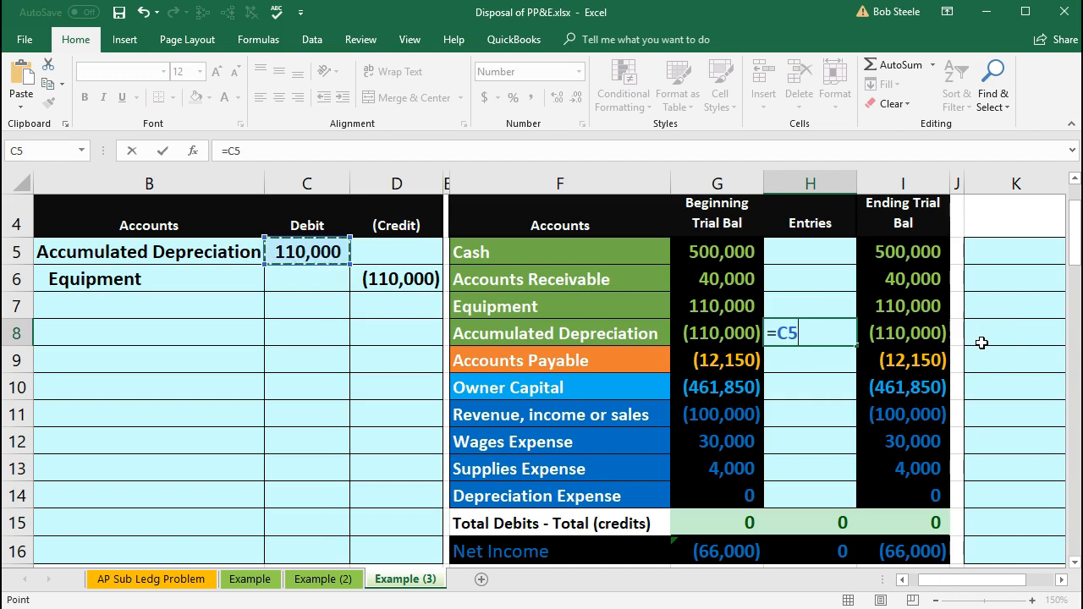
{"action": "key", "text": "Enter"}
{"action": "type", "text": "="}
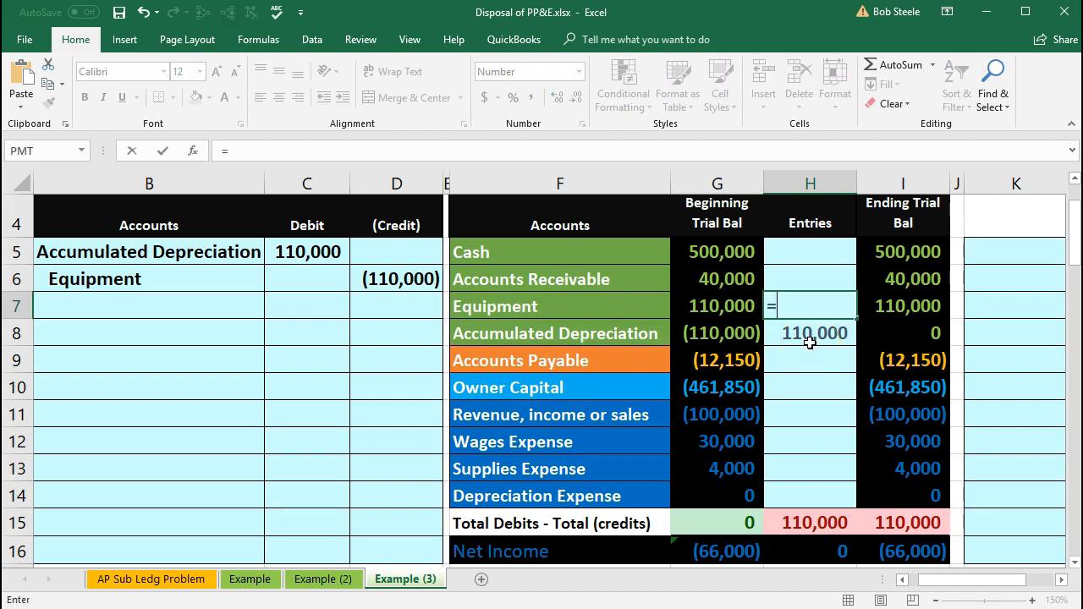
{"action": "mouse_move", "coordinate": [409, 271]}
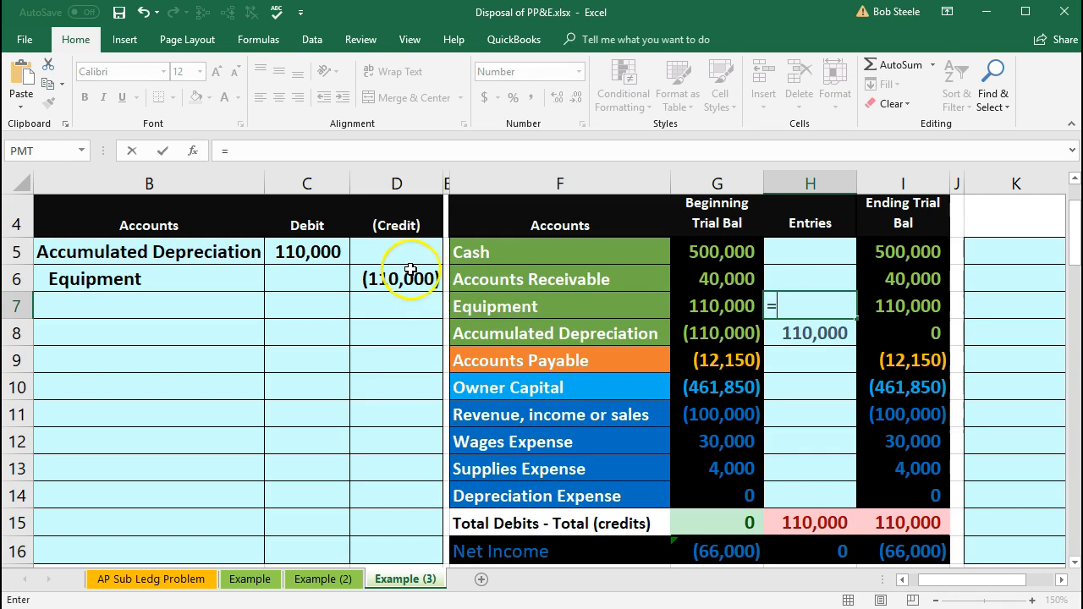
{"action": "left_click", "coordinate": [396, 278]}
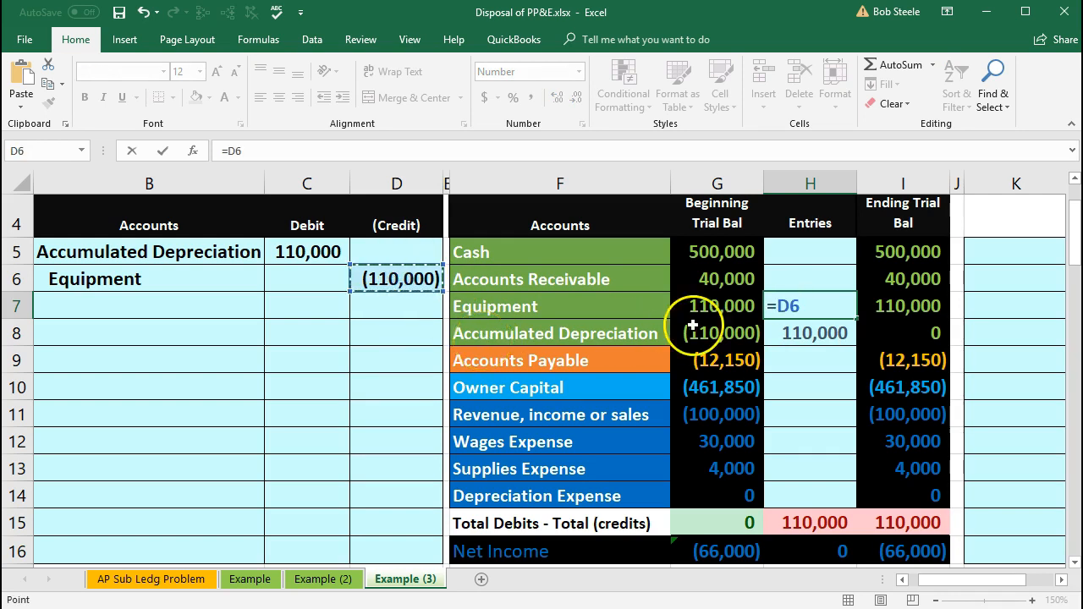
{"action": "mouse_move", "coordinate": [962, 308]}
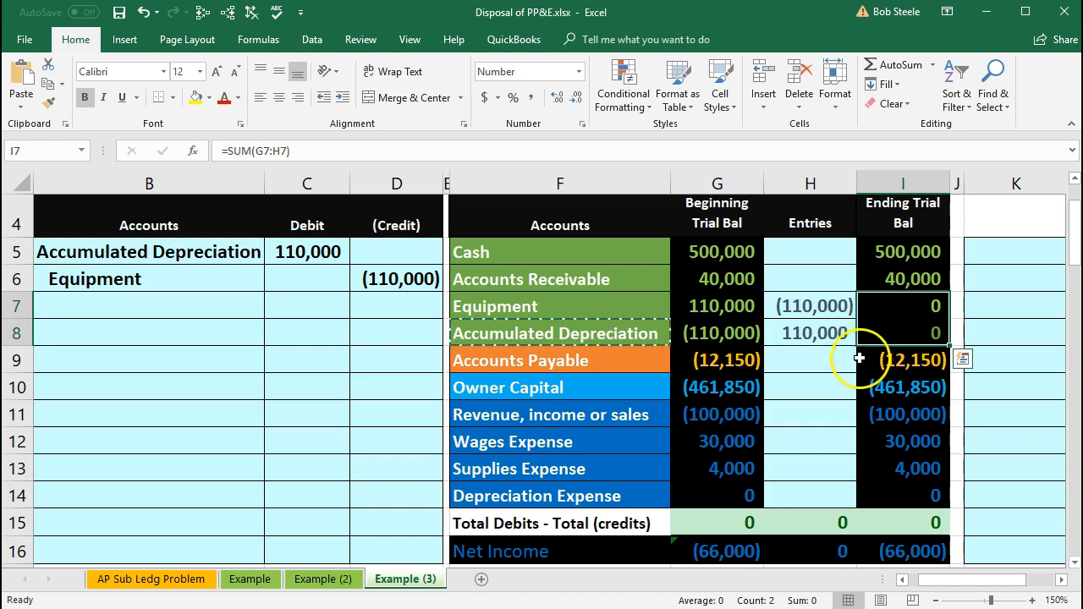
{"action": "left_click", "coordinate": [902, 413]}
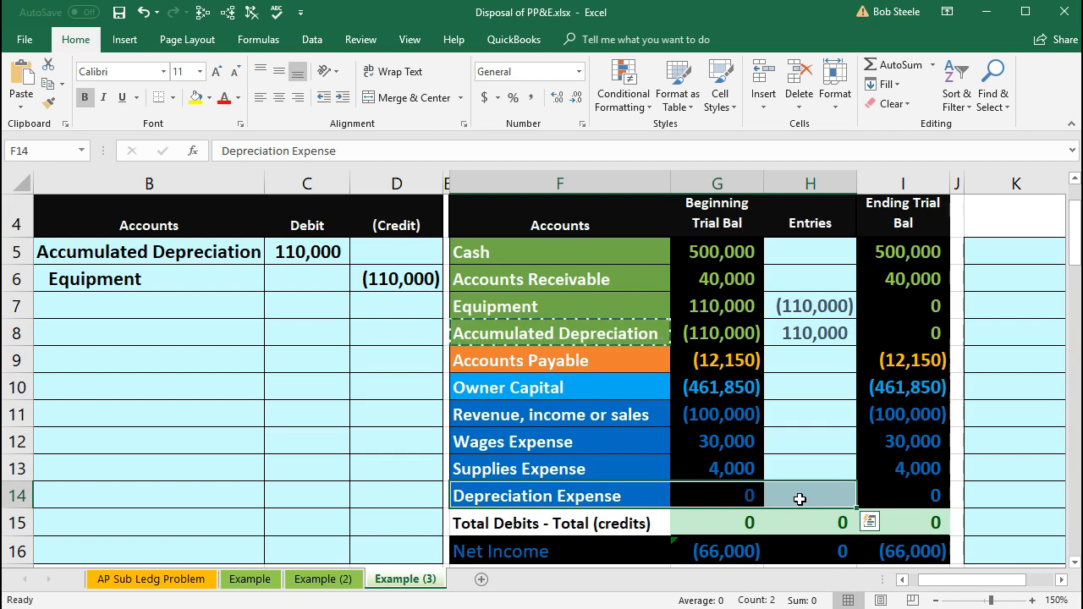
{"action": "scroll", "scroll_direction": "left", "scroll_amount": 3}
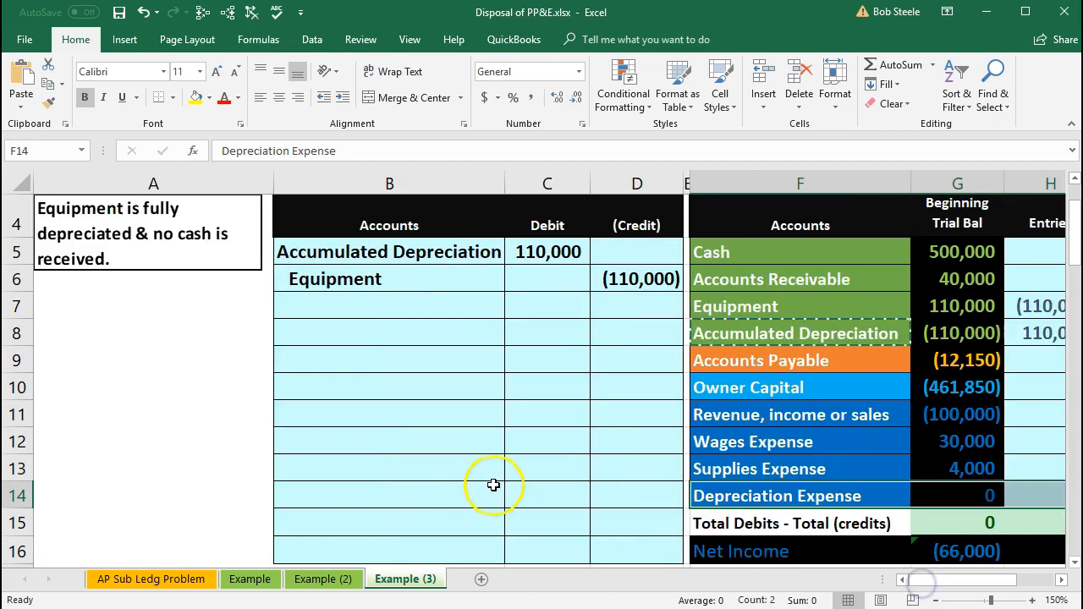